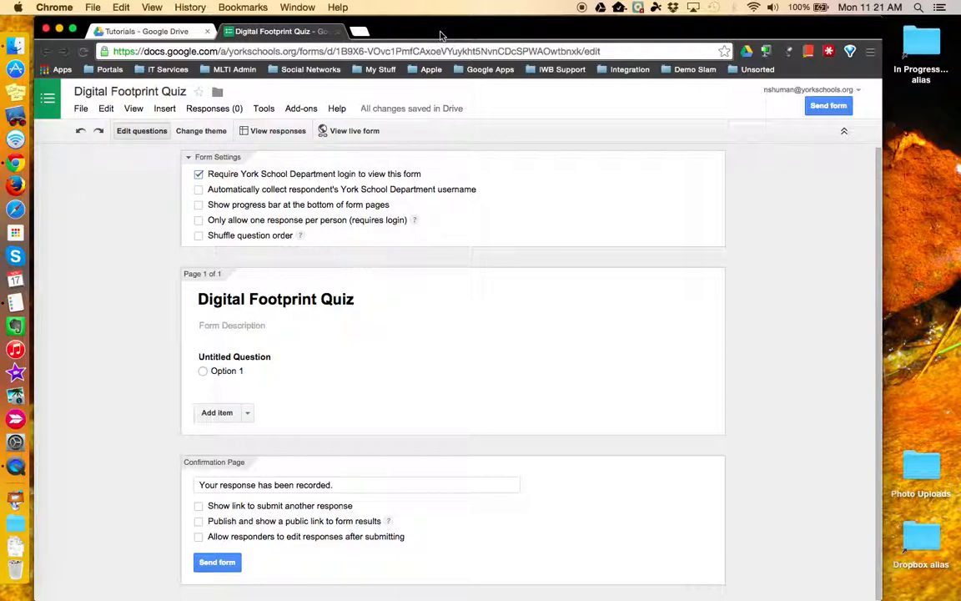
pyautogui.moveTo(140, 219)
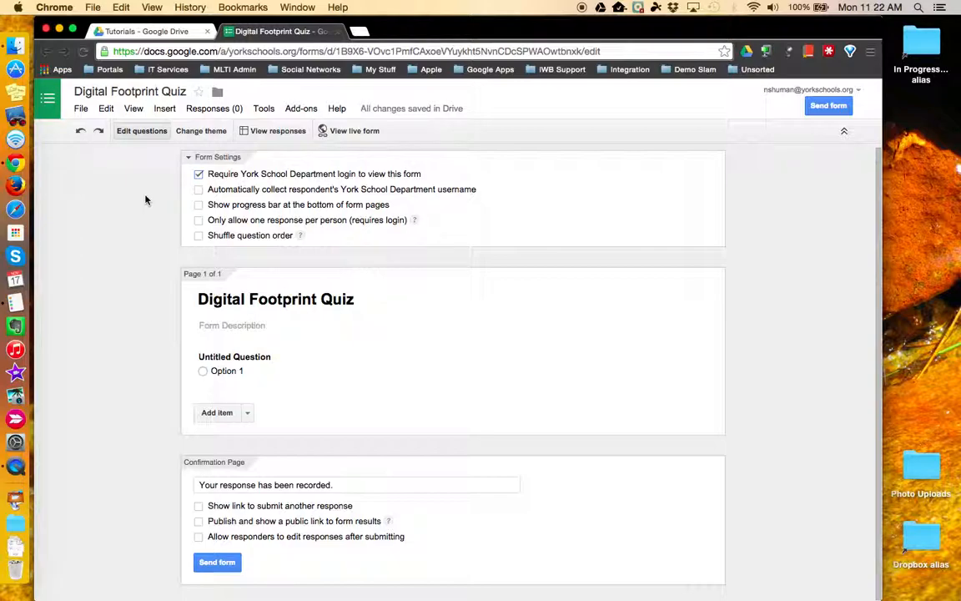
pyautogui.moveTo(176, 187)
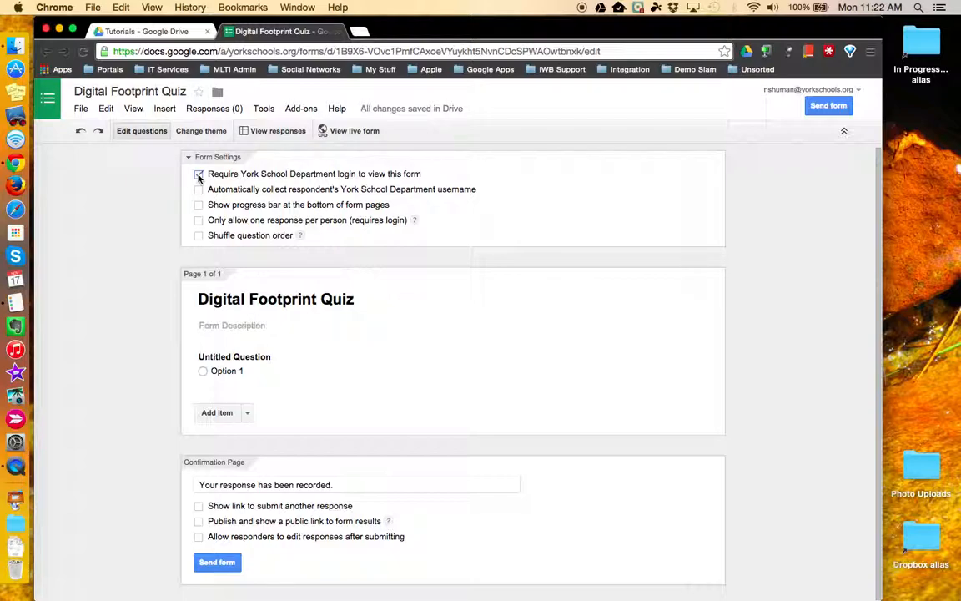
# - Keep 'Require York School Department login' on and enable automatic username collection
pyautogui.click(198, 173)
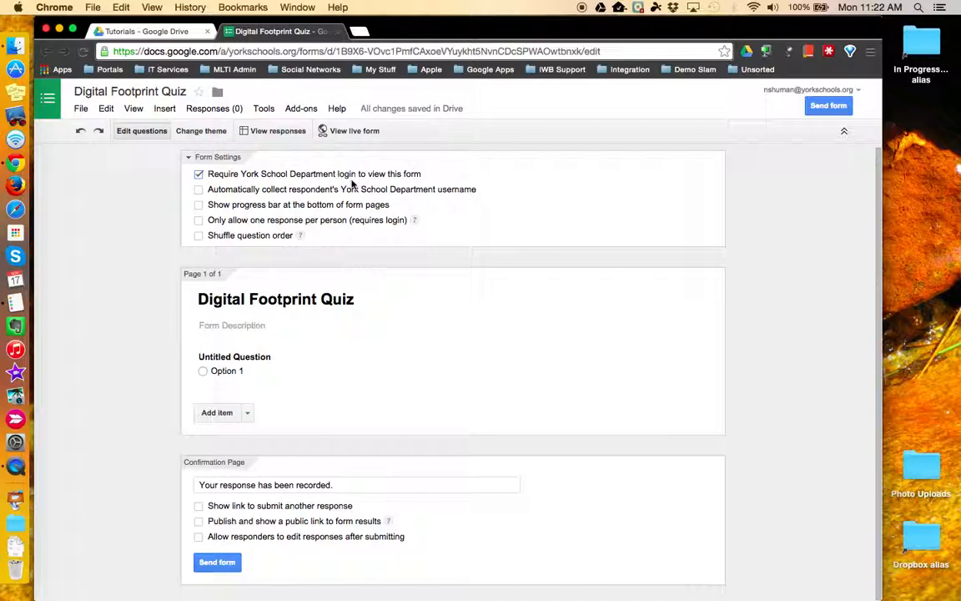
pyautogui.moveTo(374, 179)
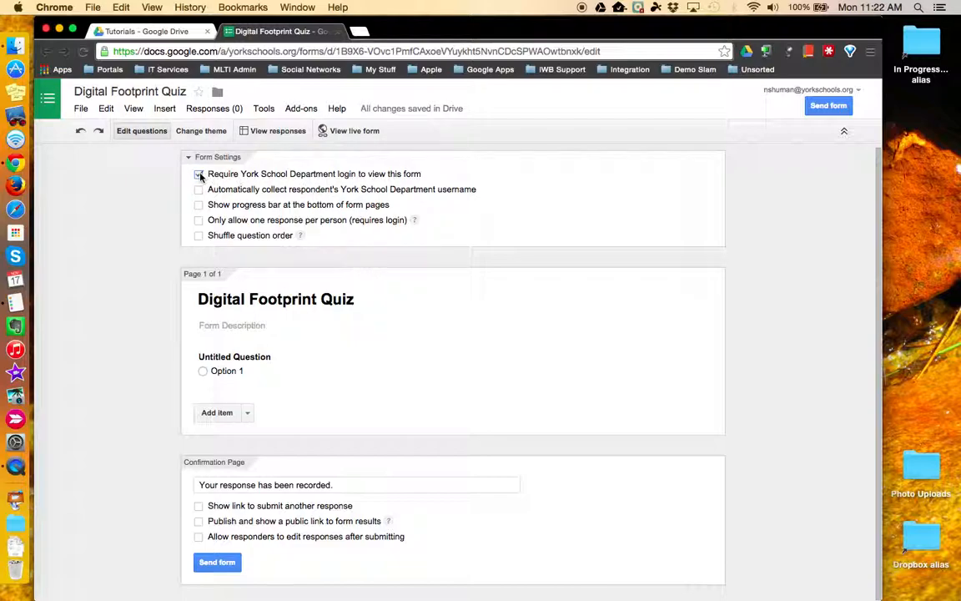
pyautogui.click(198, 173)
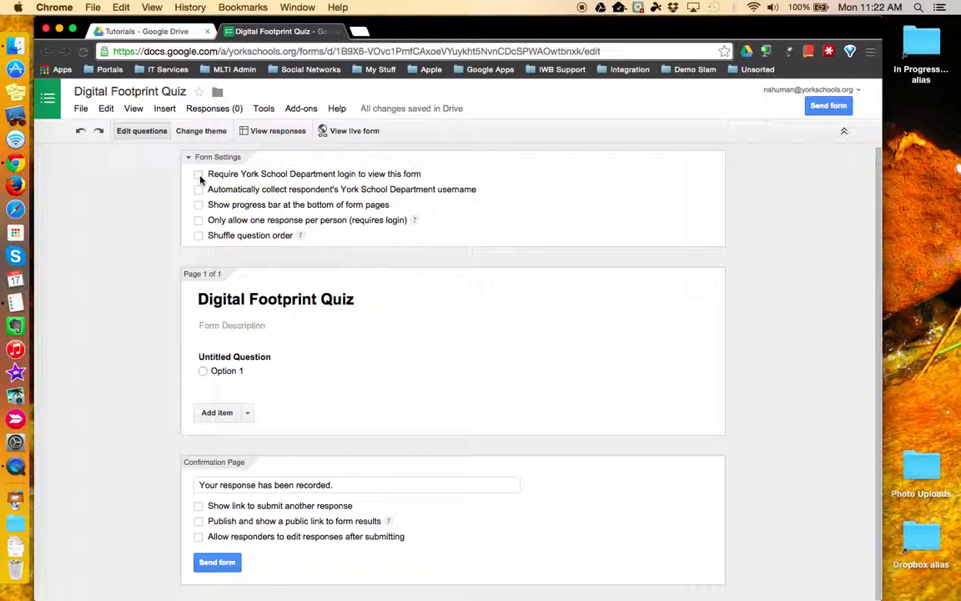
pyautogui.click(198, 173)
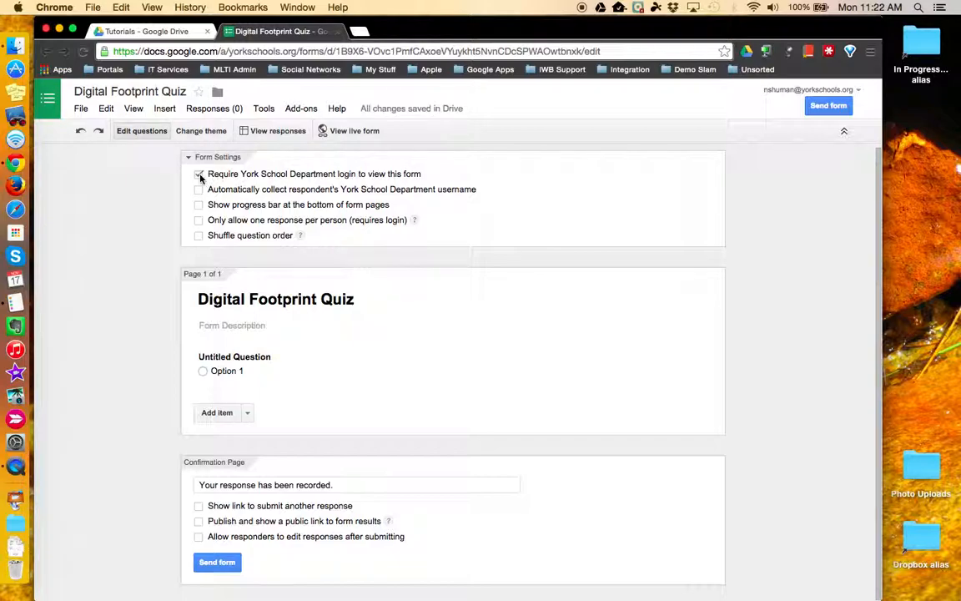
pyautogui.click(198, 174)
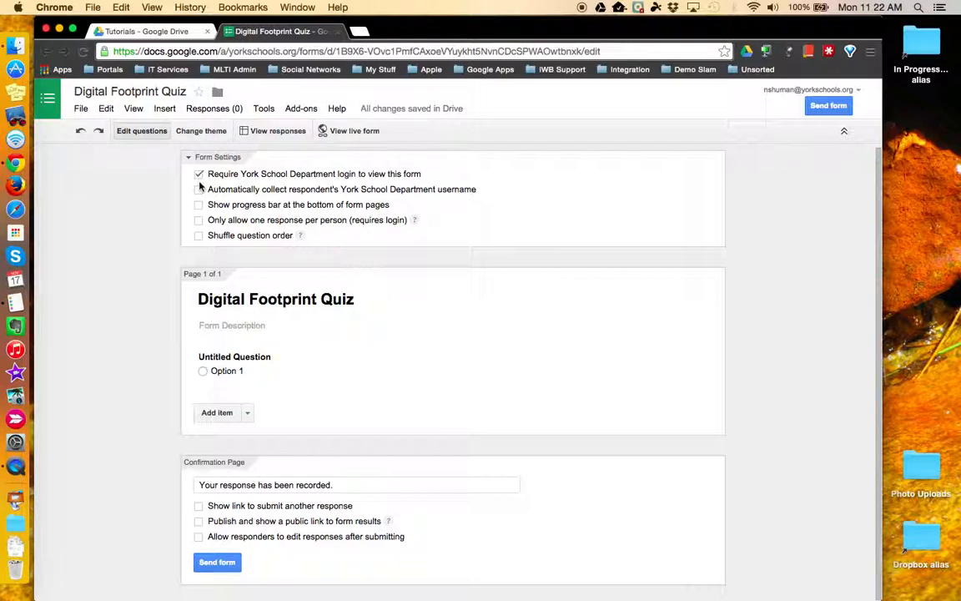
pyautogui.click(199, 189)
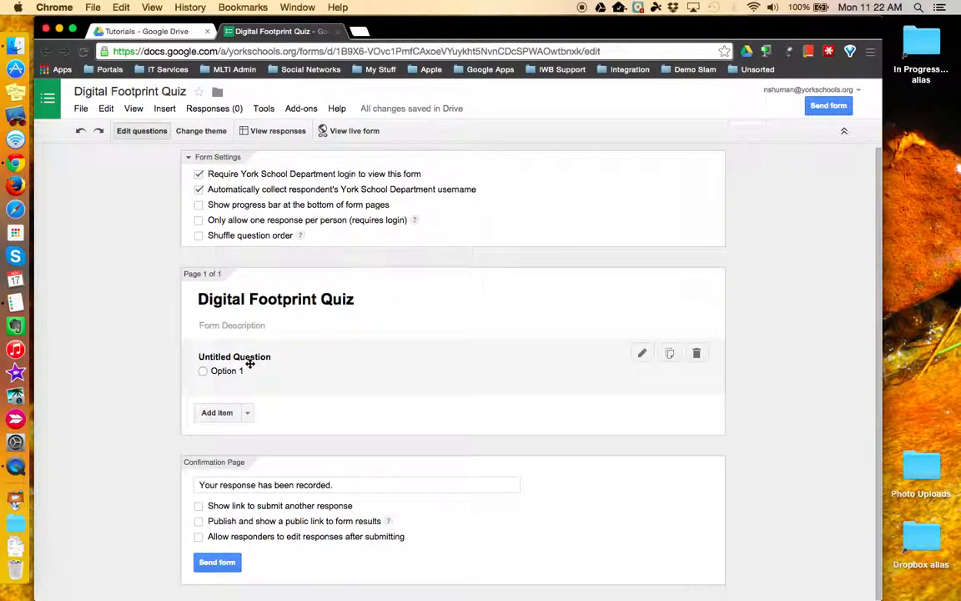
# - Enable one response per person, a progress bar, and shuffled question order
pyautogui.click(334, 325)
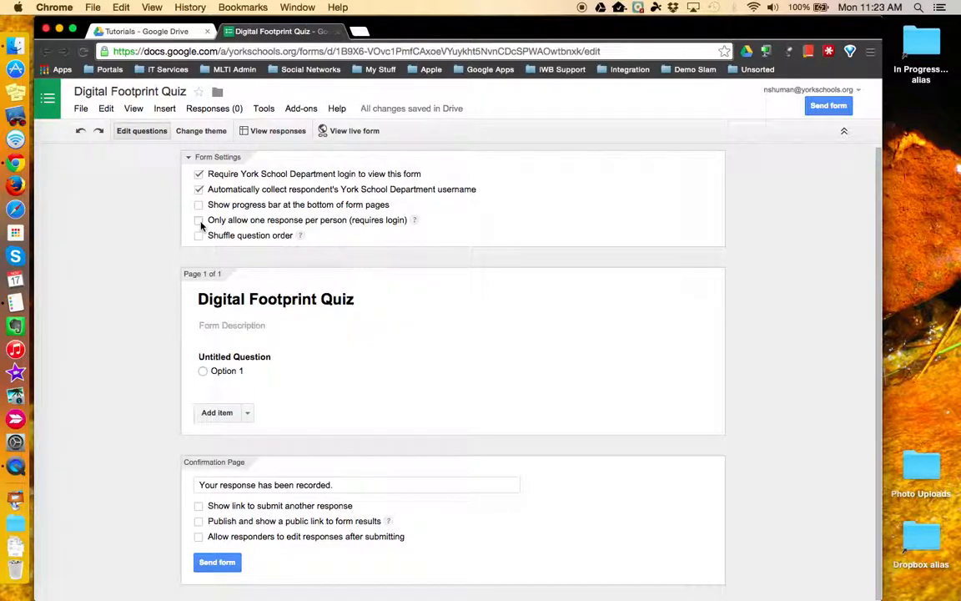
pyautogui.click(198, 219)
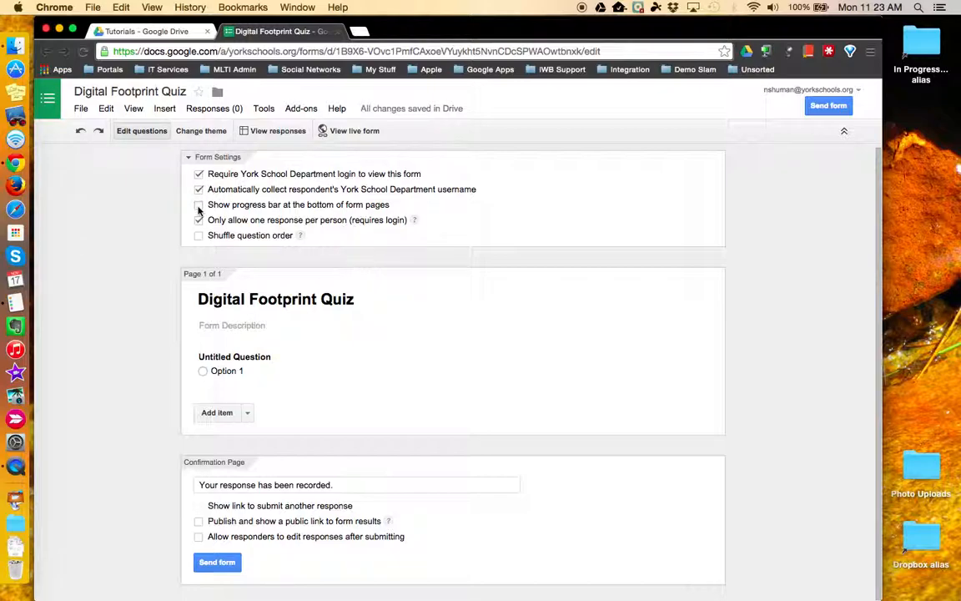
pyautogui.click(199, 204)
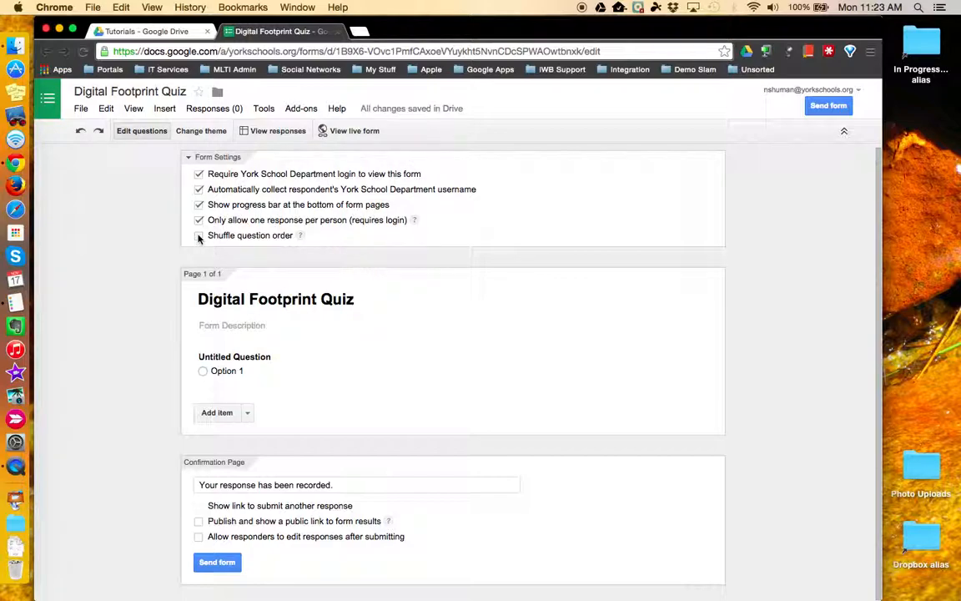
pyautogui.click(199, 235)
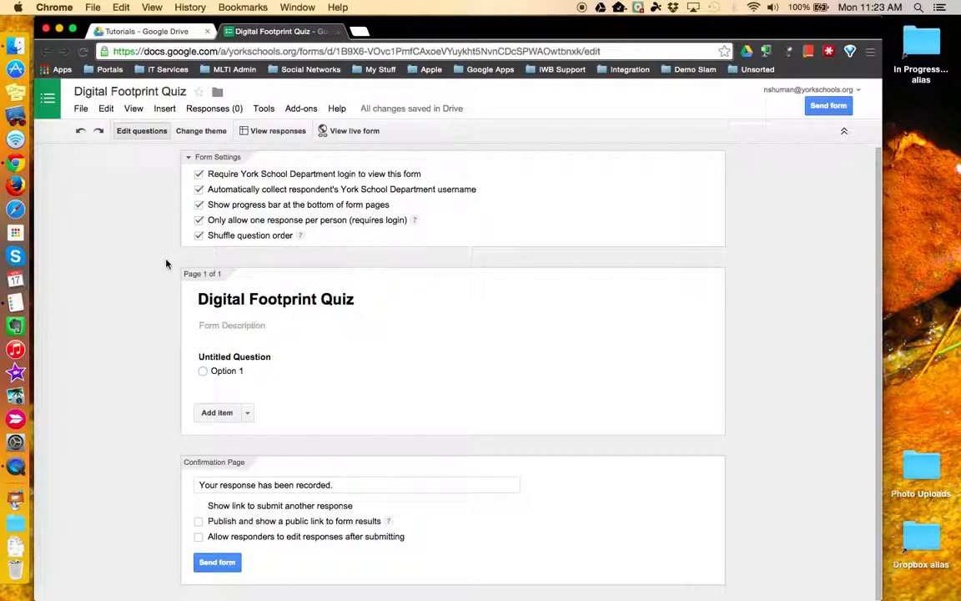
pyautogui.click(266, 485)
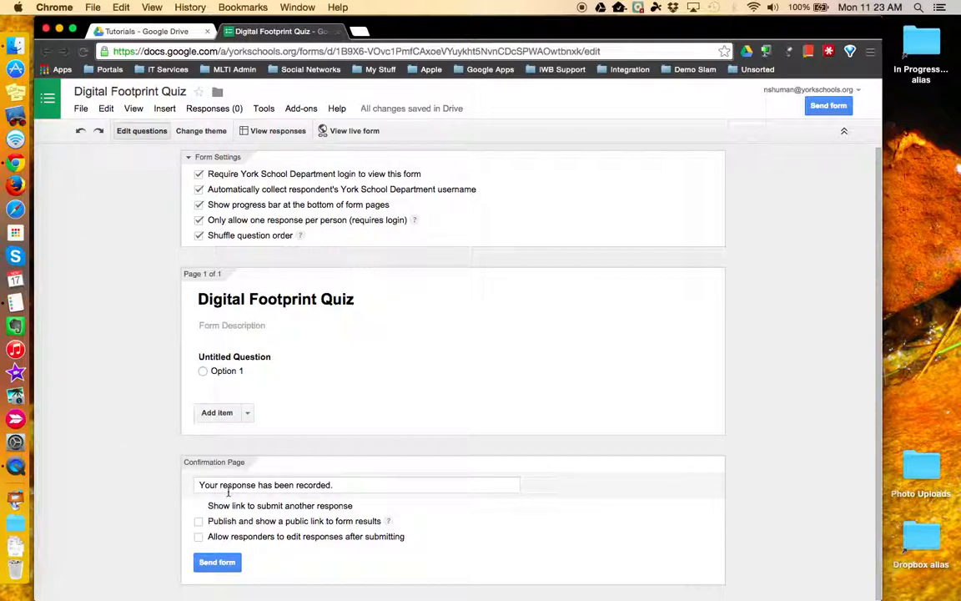
pyautogui.click(267, 485)
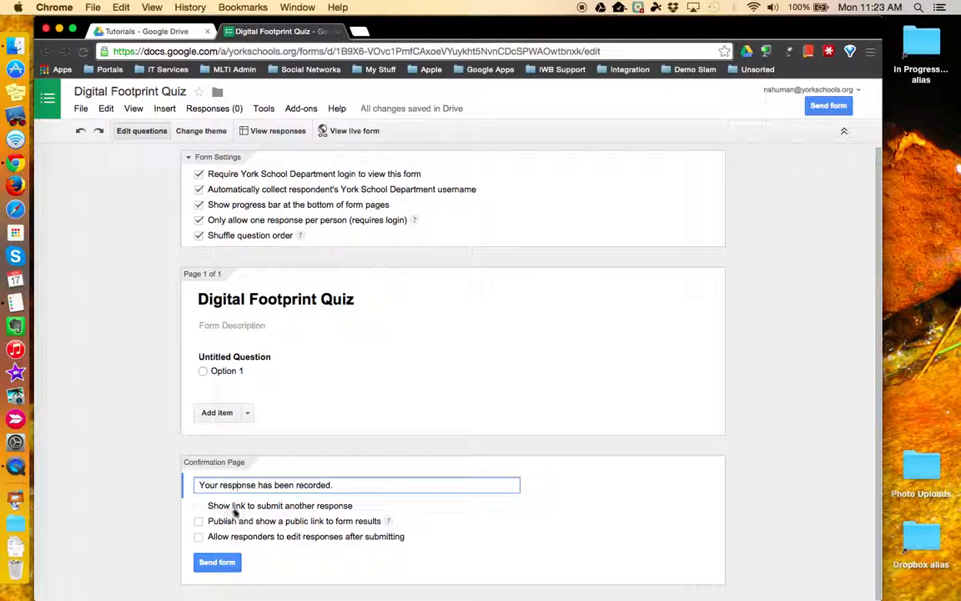
pyautogui.moveTo(328, 517)
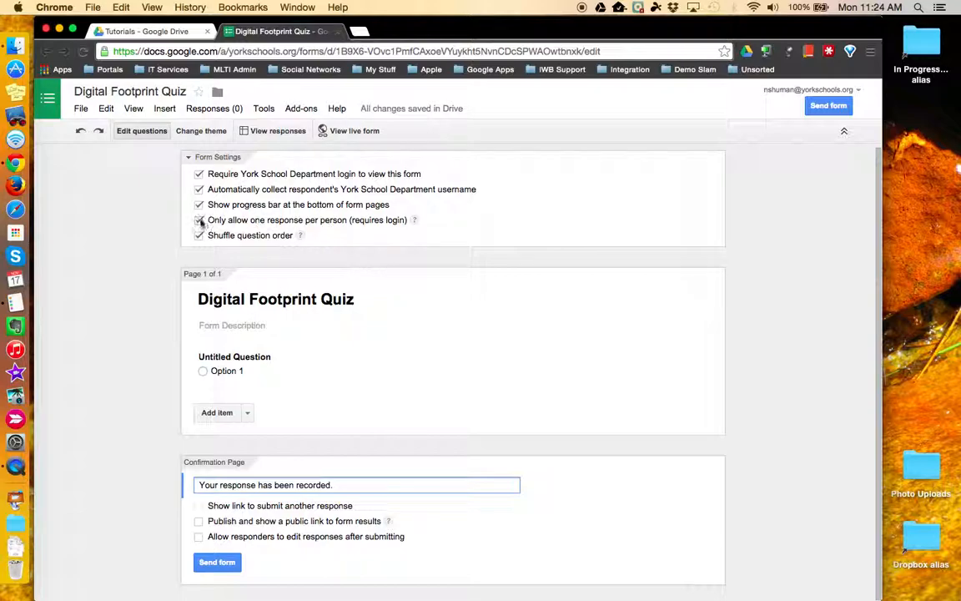
# - Uncheck 'Only allow one response per person' and enable the submit-another-response link
pyautogui.click(199, 220)
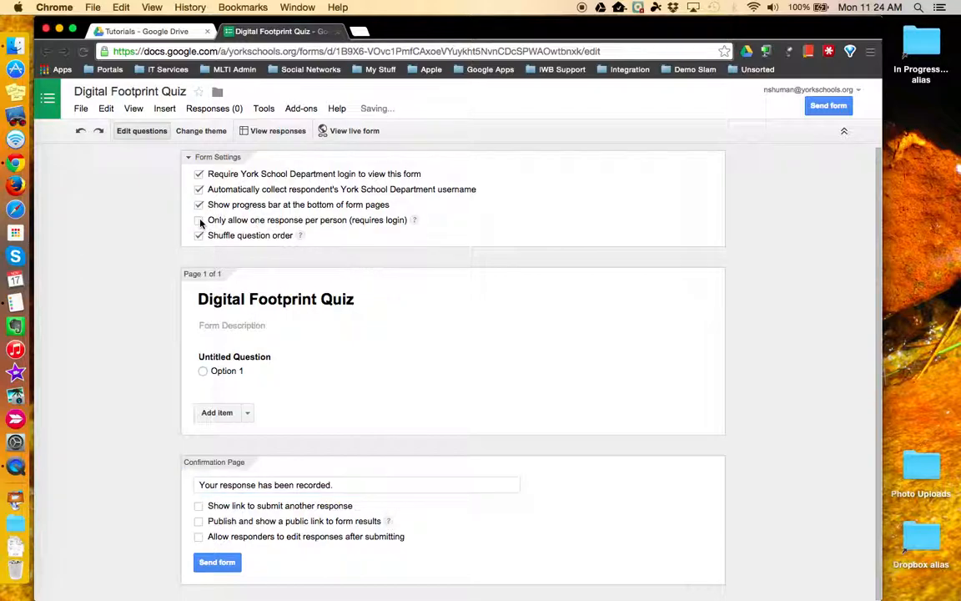
pyautogui.click(199, 220)
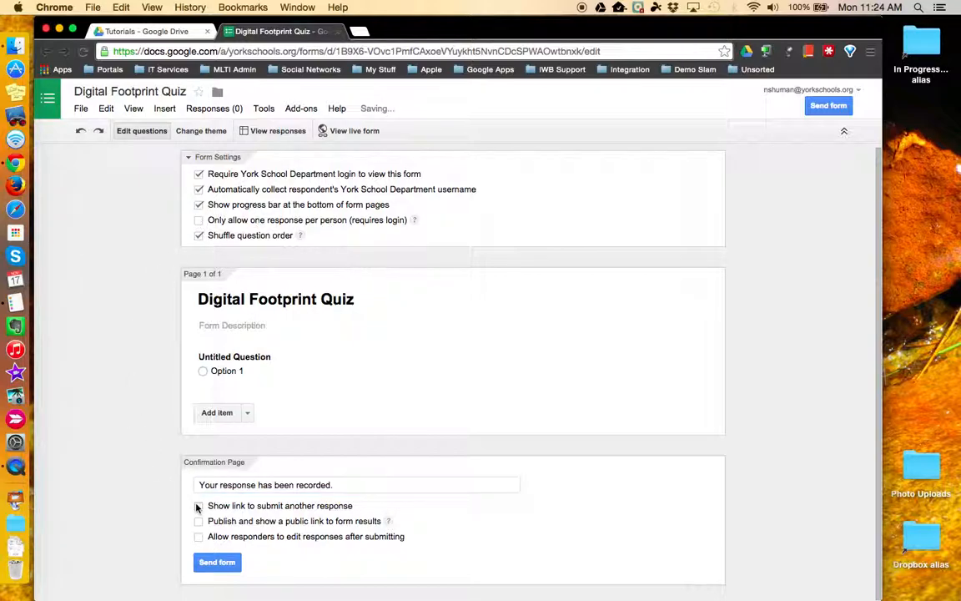
pyautogui.click(198, 505)
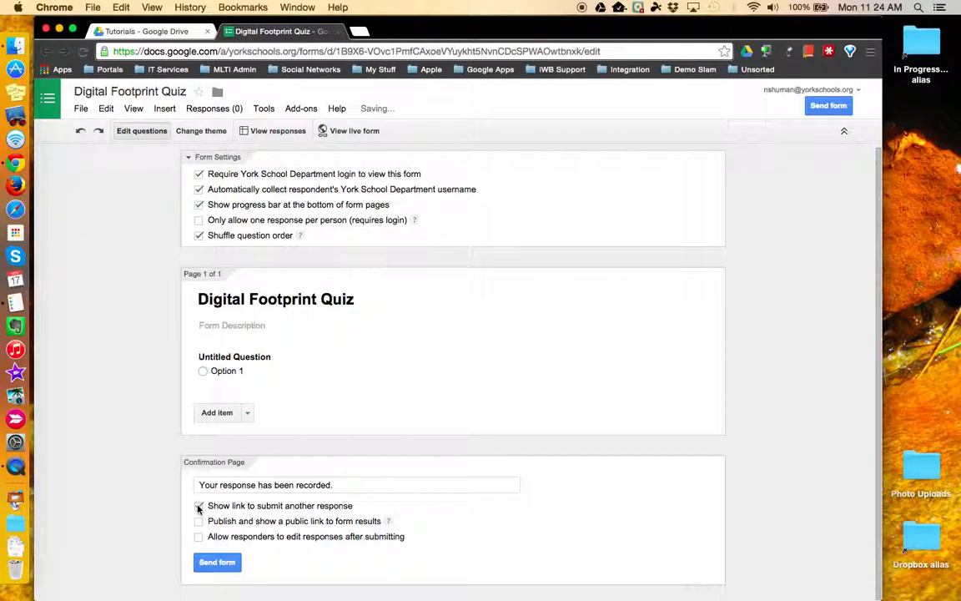
pyautogui.click(199, 505)
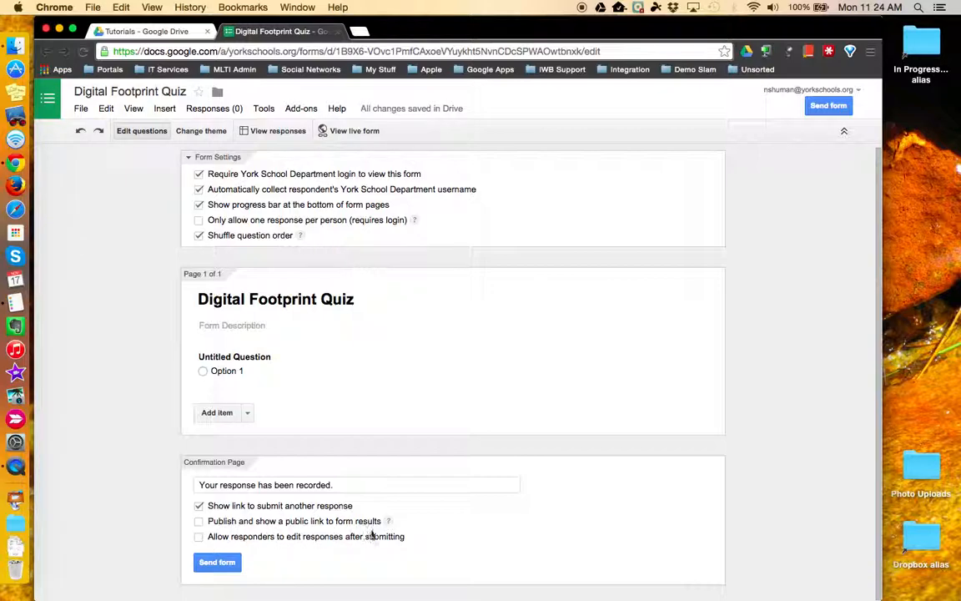
# - Enable the public results link and editing responses after submitting on the confirmation page
pyautogui.click(198, 520)
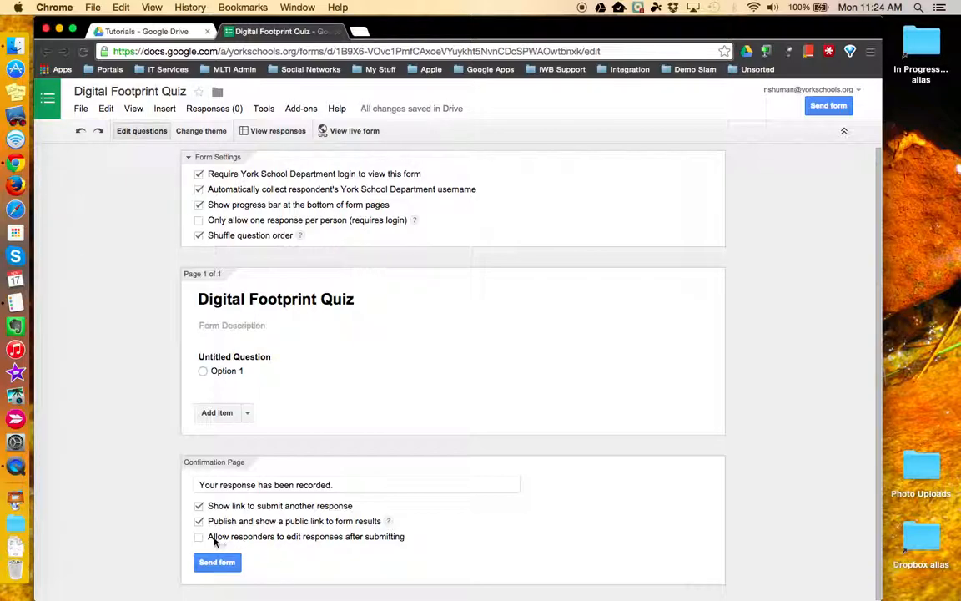
pyautogui.click(199, 537)
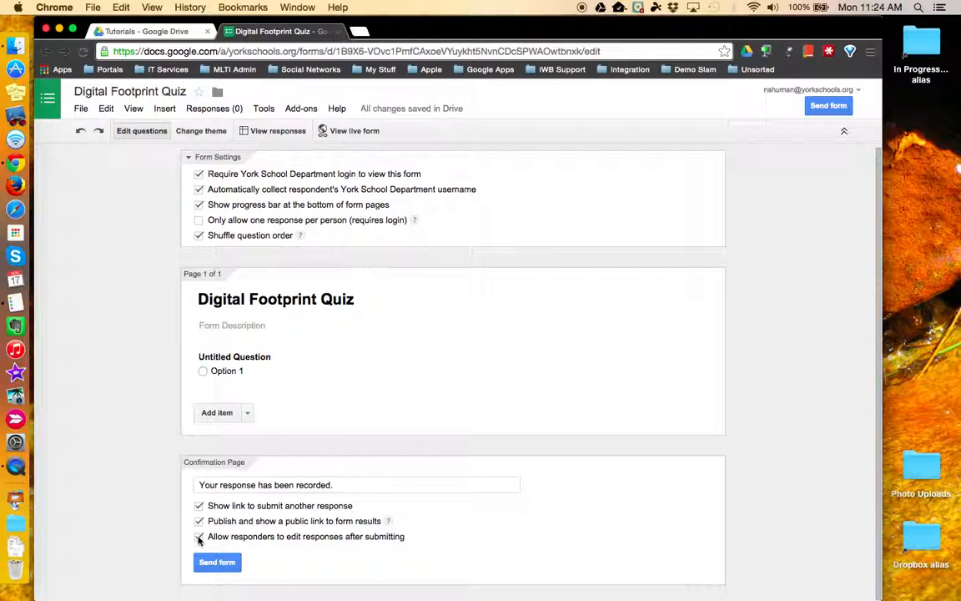
pyautogui.click(198, 537)
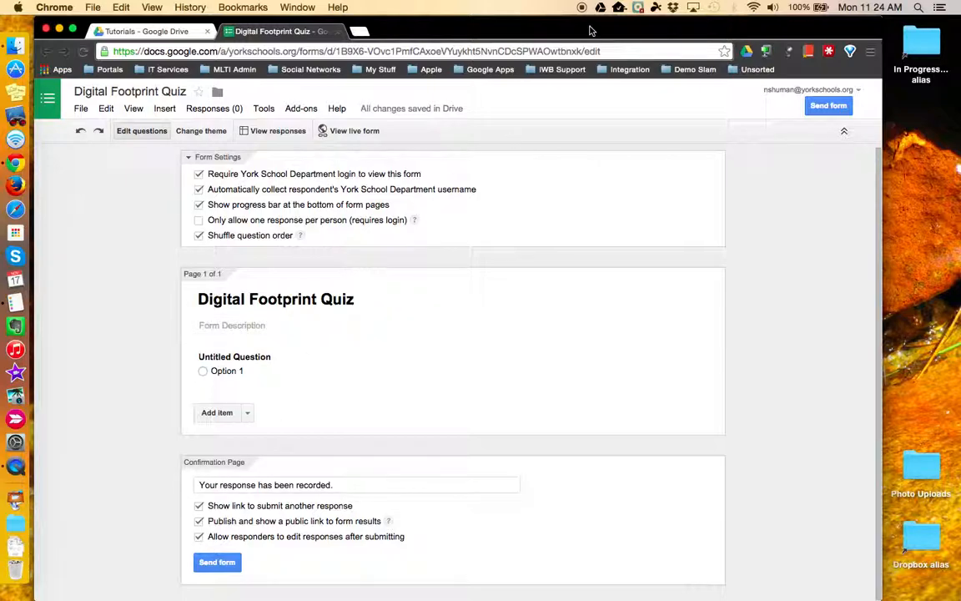